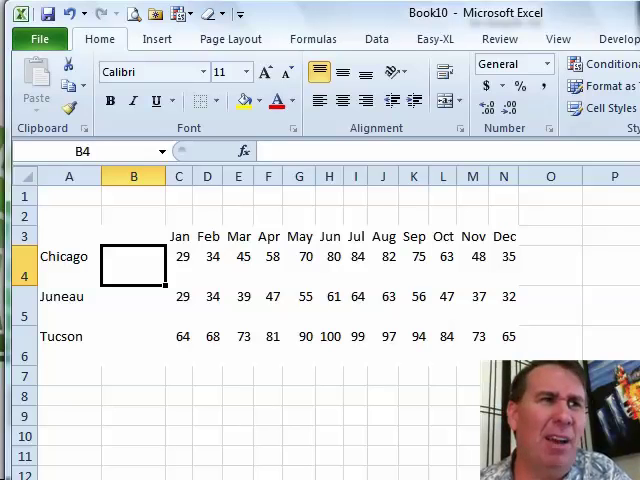
Step: Select the Chicago, Juneau and Tucson monthly temperatures in C4:N6
{"action": "left_click_drag", "start_coordinate": [178, 256], "coordinate": [299, 256]}
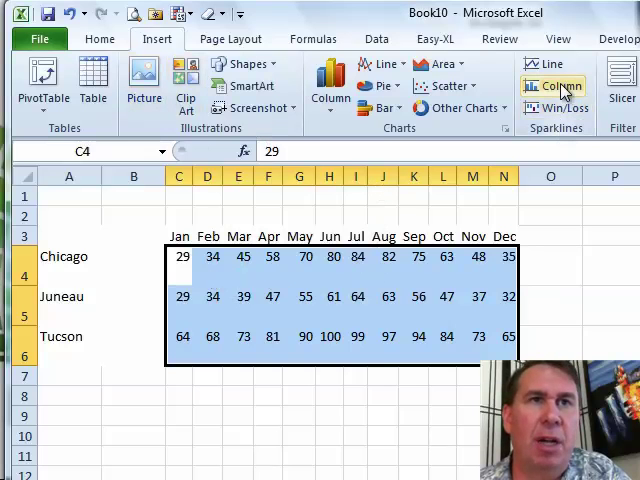
Step: Insert column sparklines from C4:N6 with B4:B6 as the location range
{"action": "left_click", "coordinate": [563, 85]}
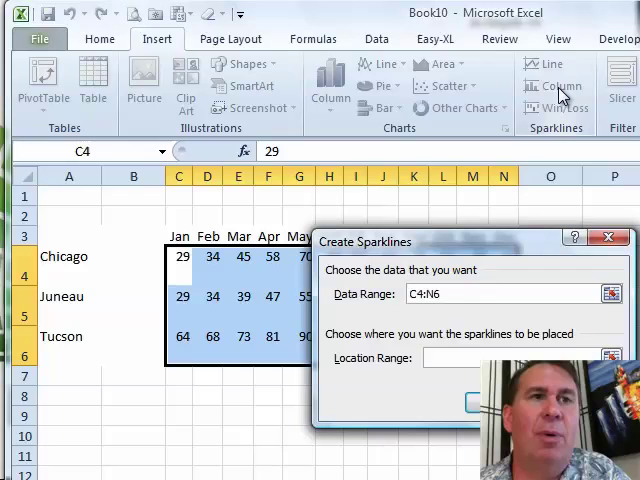
{"action": "mouse_move", "coordinate": [355, 345]}
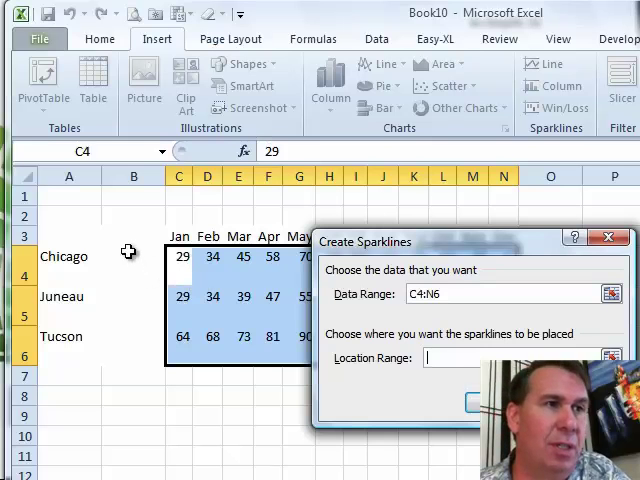
{"action": "left_click_drag", "start_coordinate": [133, 255], "coordinate": [133, 335]}
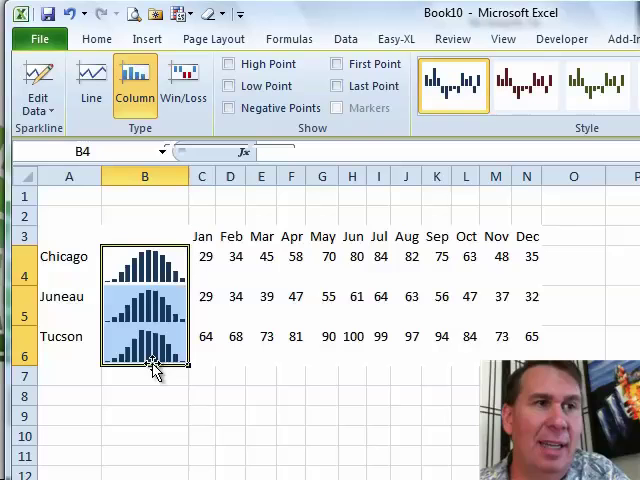
{"action": "mouse_move", "coordinate": [107, 315]}
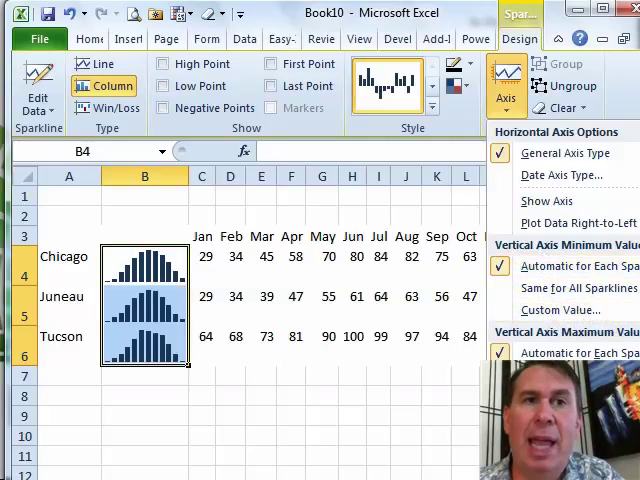
Step: Set the vertical axis minimum to Same for All Sparklines
{"action": "left_click", "coordinate": [578, 288]}
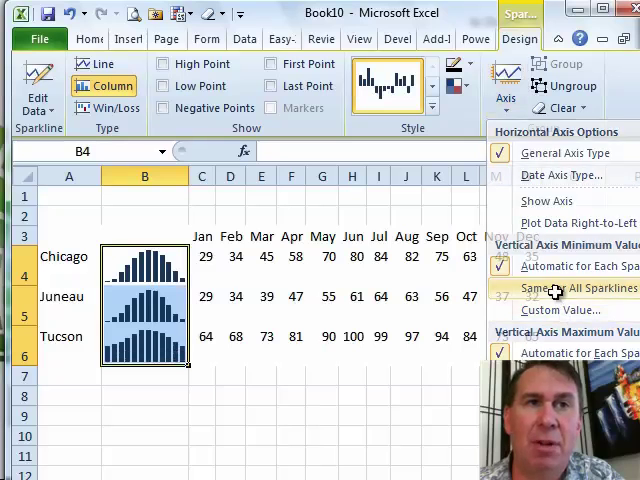